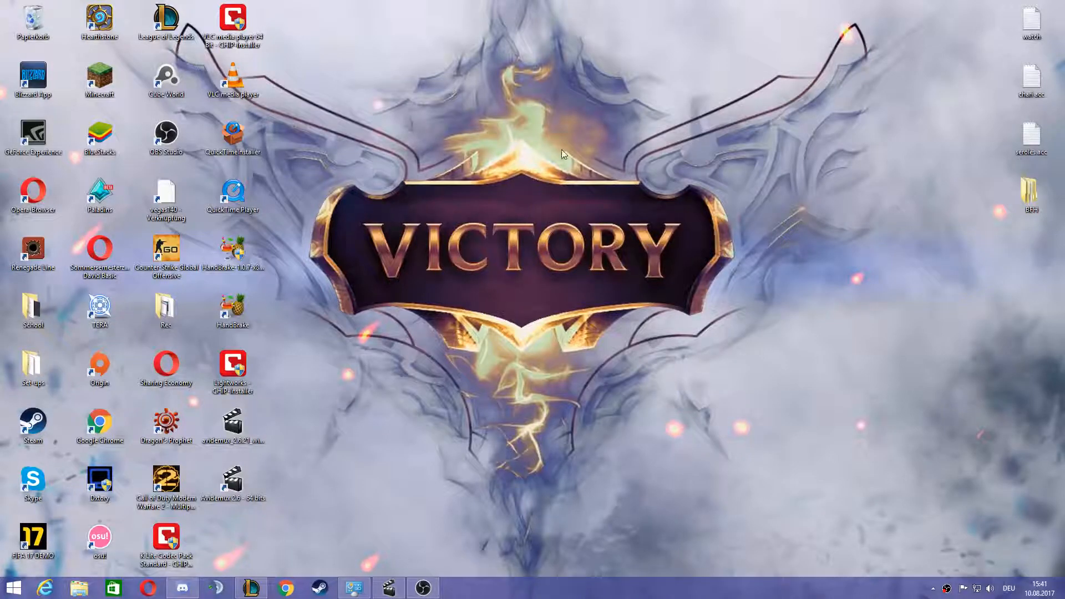
pyautogui.moveTo(509, 200)
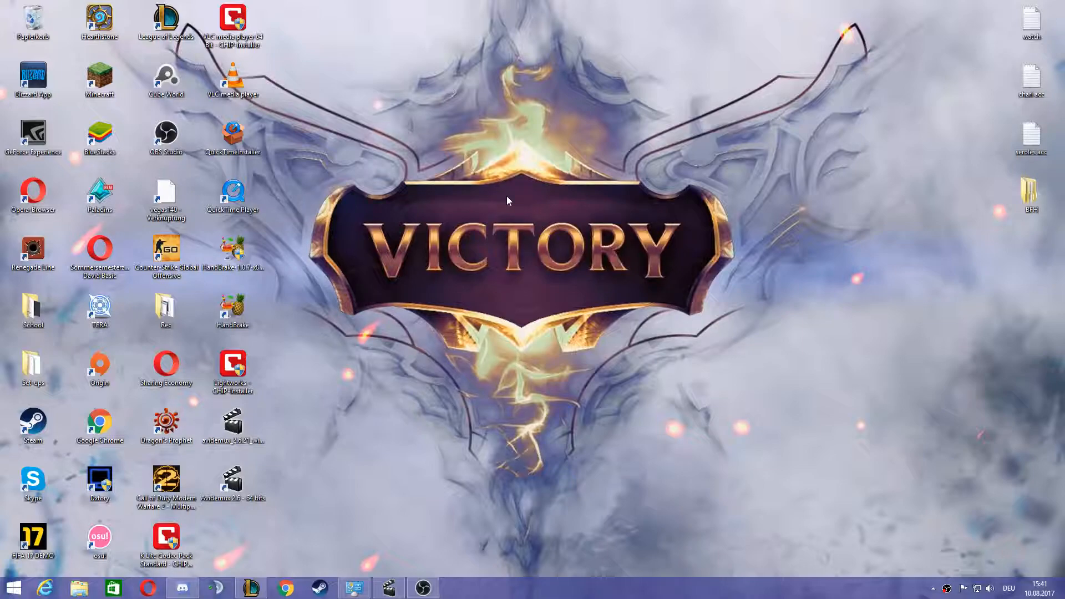
pyautogui.moveTo(558, 217)
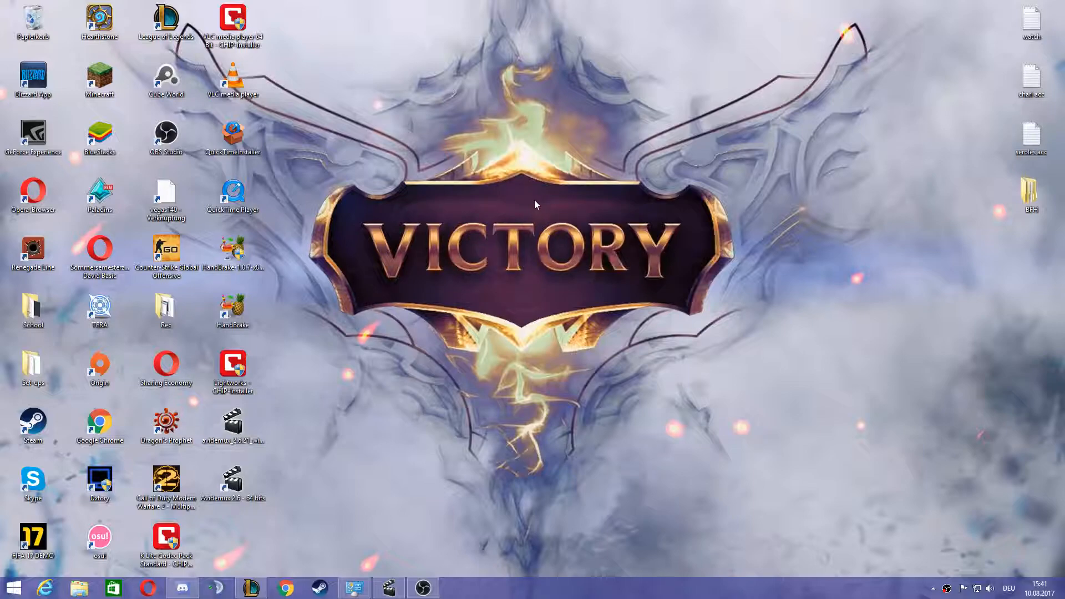
# Browse to Dokumente > Battlefield Heroes in File Explorer and select the Controls file
pyautogui.click(79, 587)
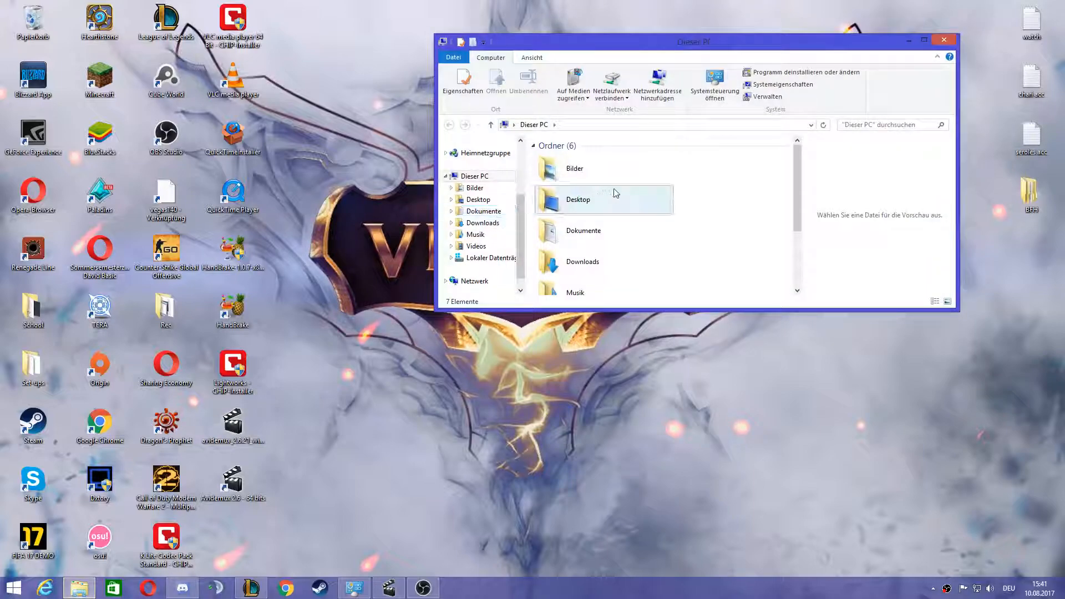
pyautogui.moveTo(596, 230)
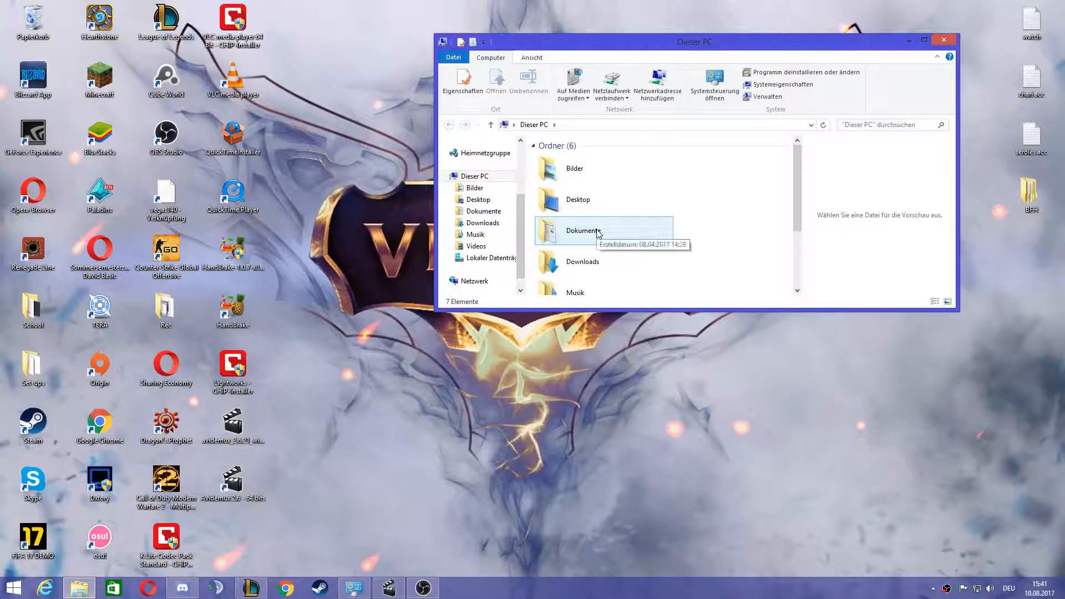
pyautogui.doubleClick(581, 230)
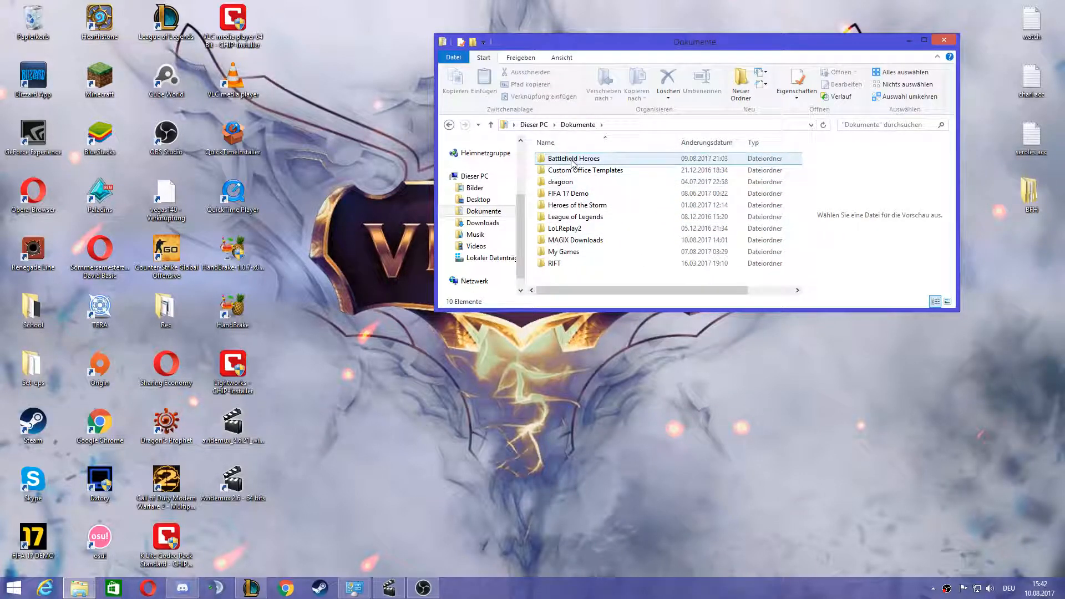
pyautogui.doubleClick(572, 158)
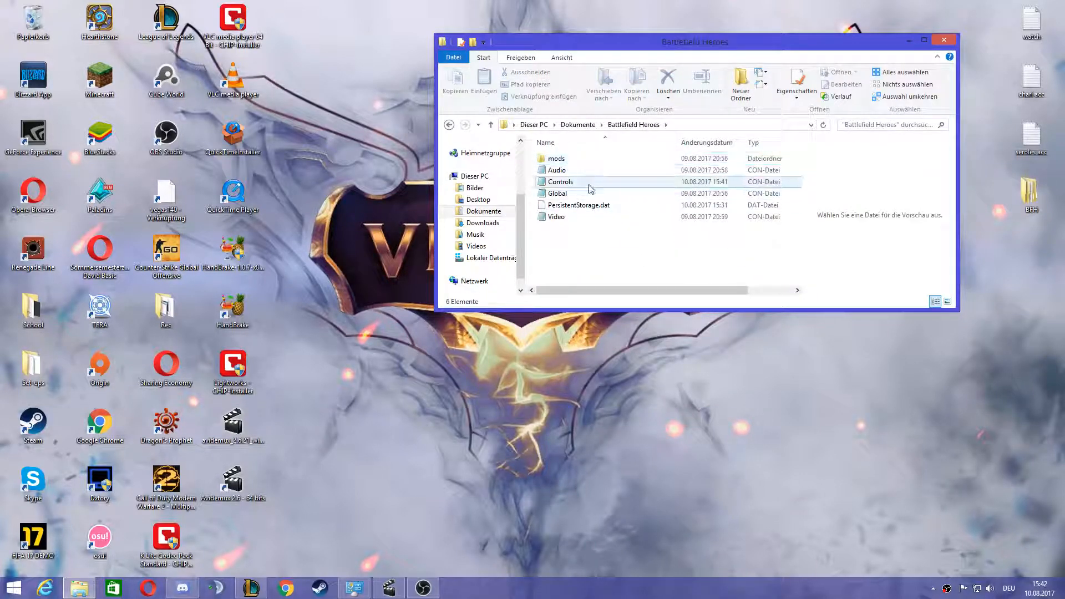
pyautogui.click(557, 170)
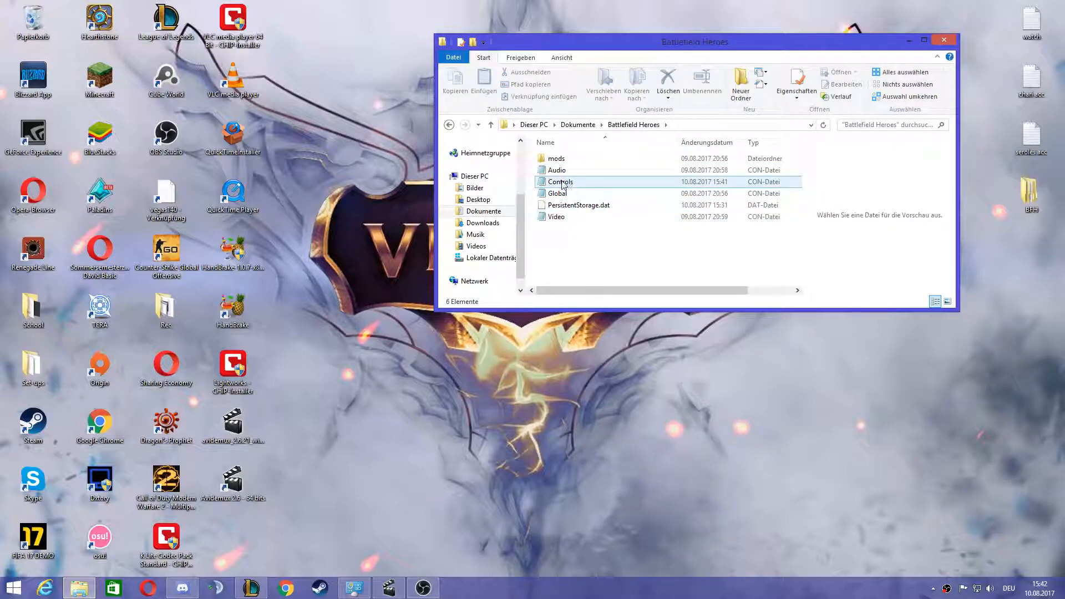
# Open the Controls file in Notepad using the Bearbeiten context command
pyautogui.rightClick(559, 181)
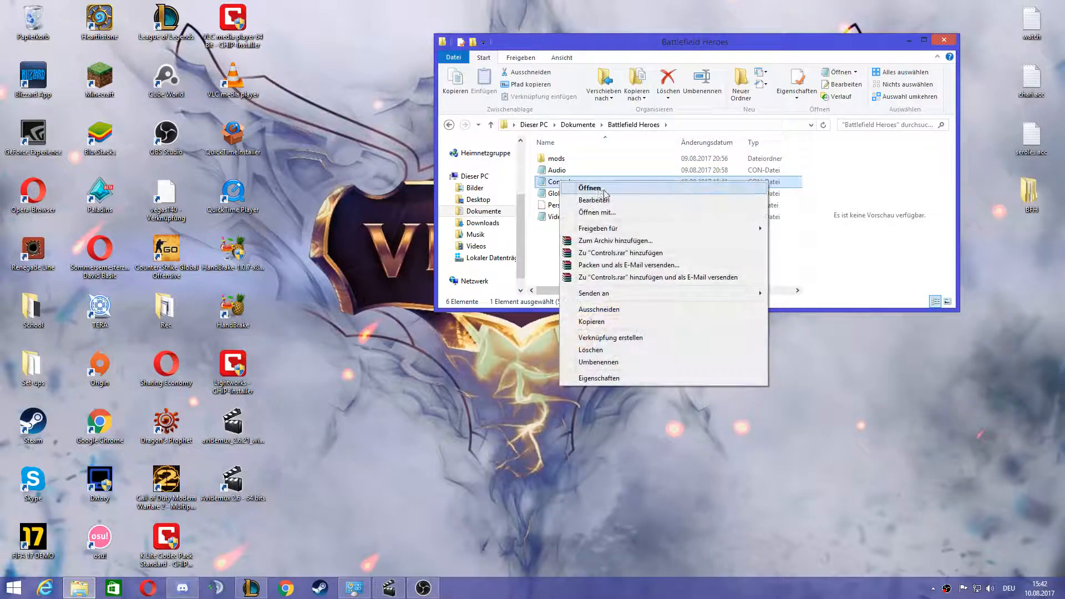
pyautogui.click(589, 188)
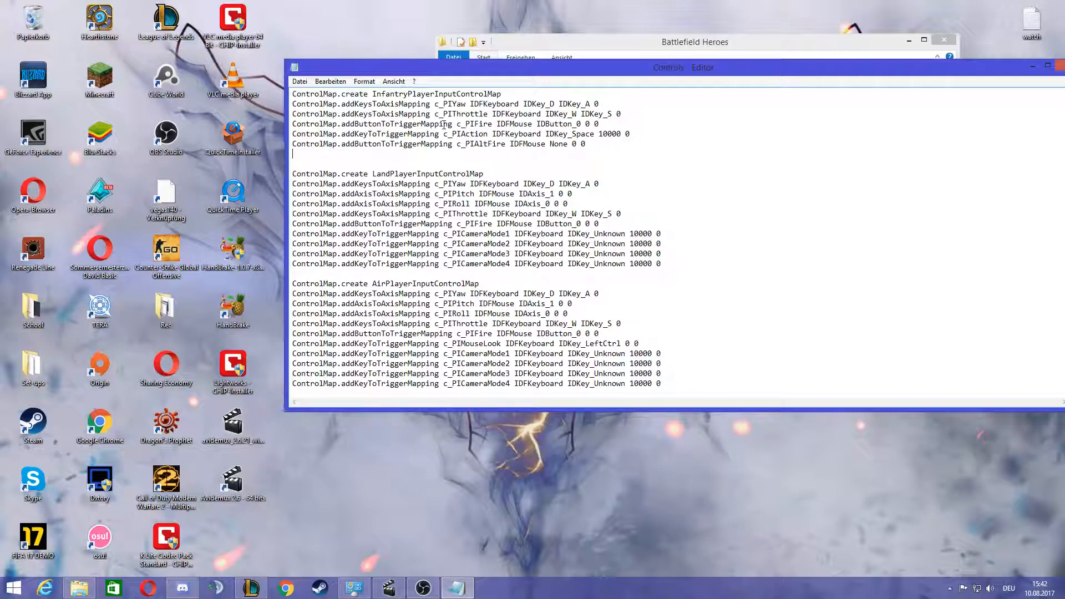
# Add a ControlMap.mouseSensitivity line after the InfantryPlayerInputControlMap block, with trial digits
pyautogui.write('ControlMap.mouseSensitivity')
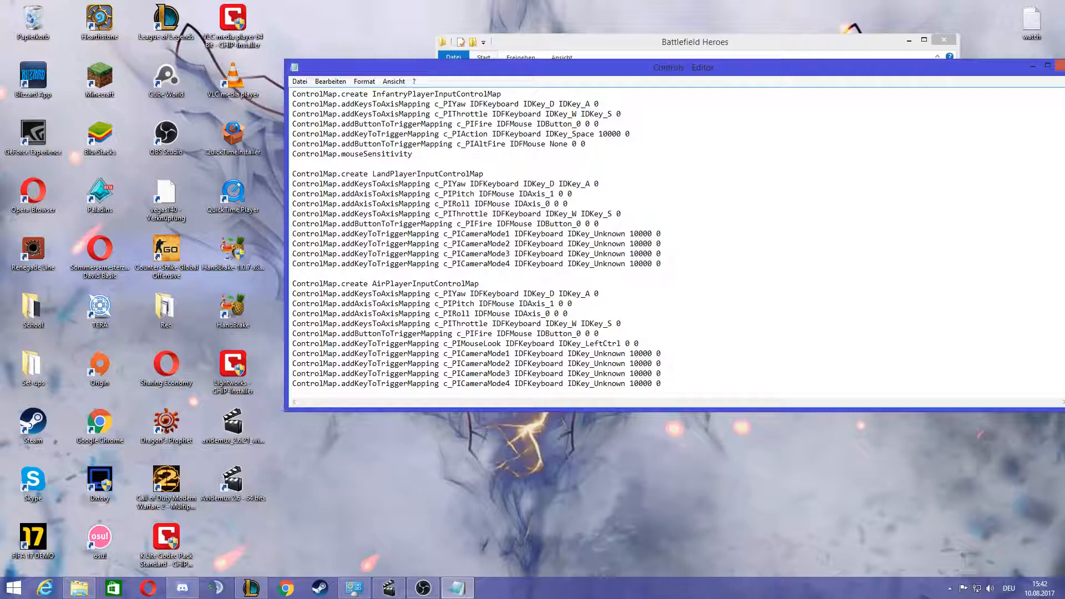
pyautogui.write('0.')
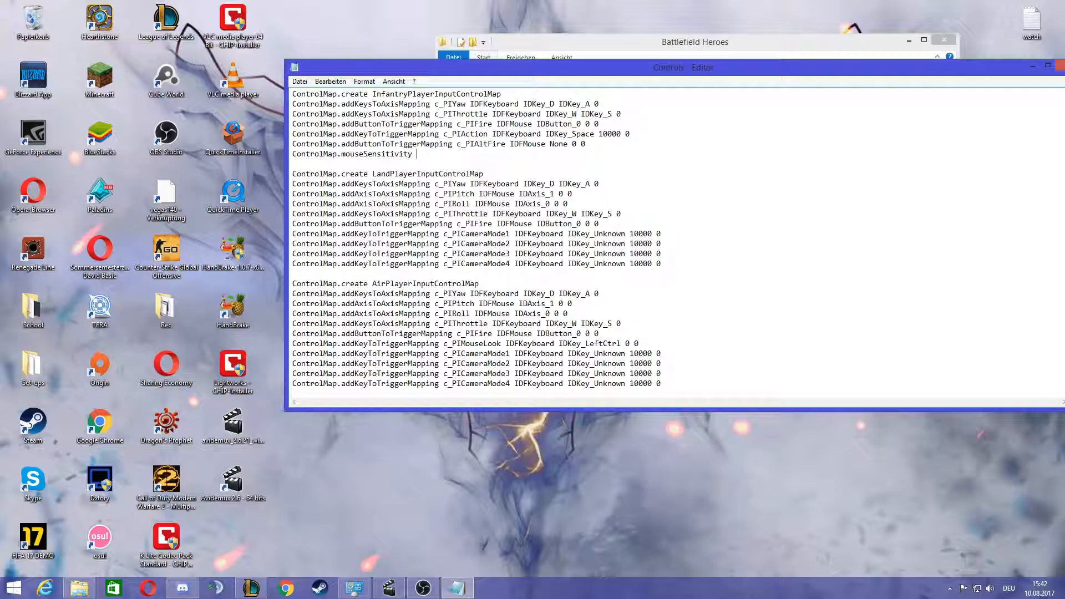
pyautogui.write('1.')
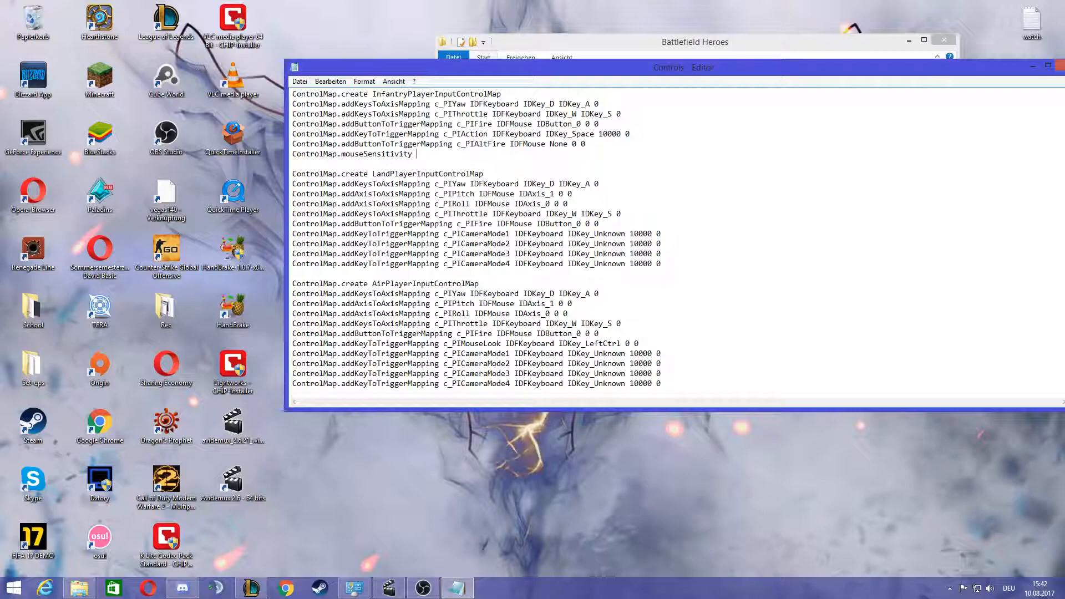
pyautogui.write('.')
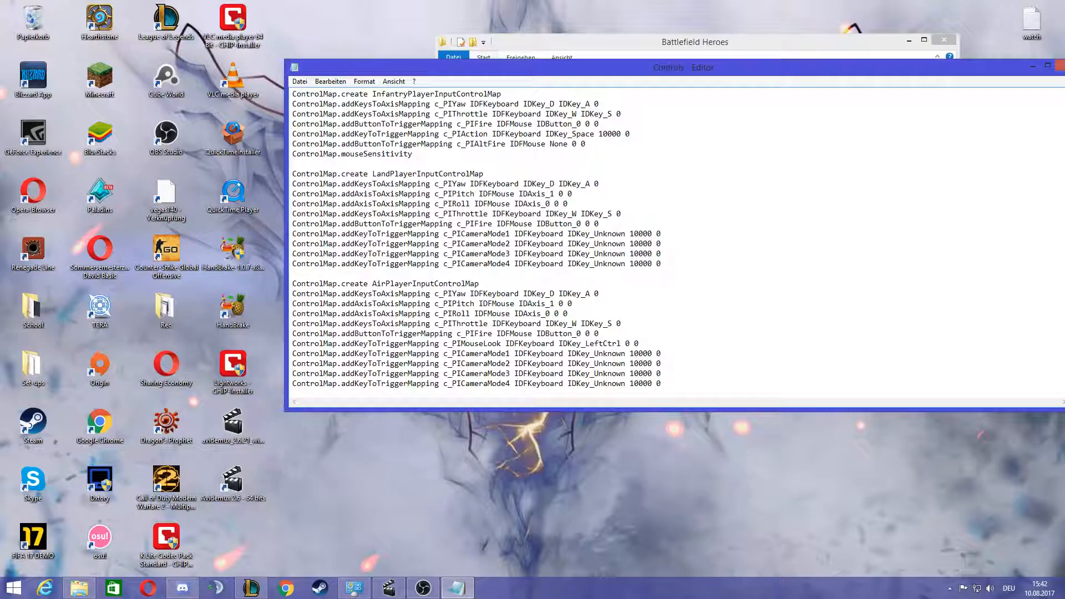
pyautogui.write('0.')
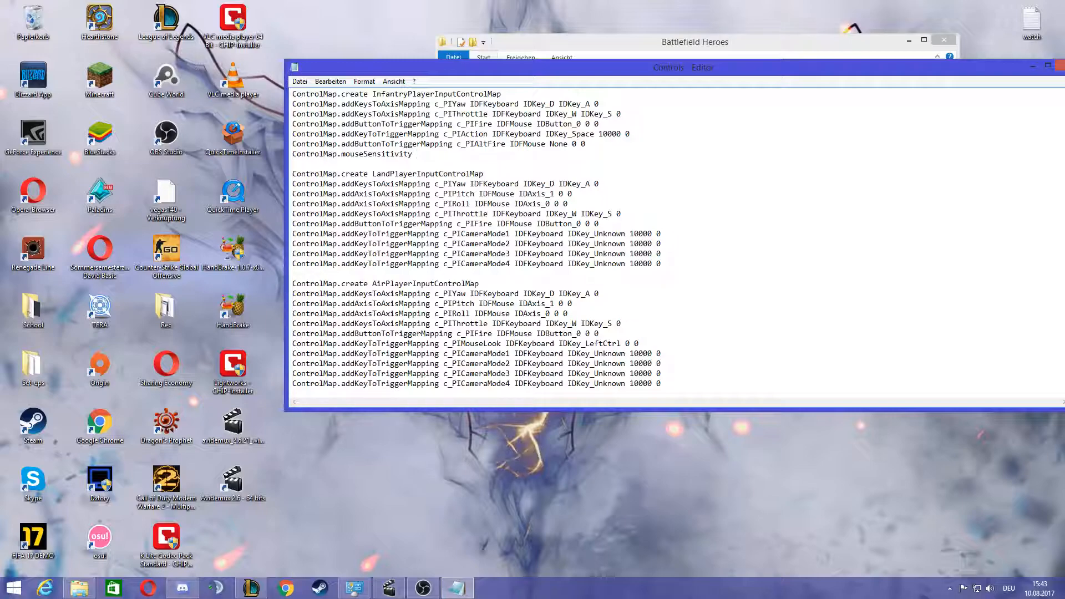
pyautogui.click(417, 153)
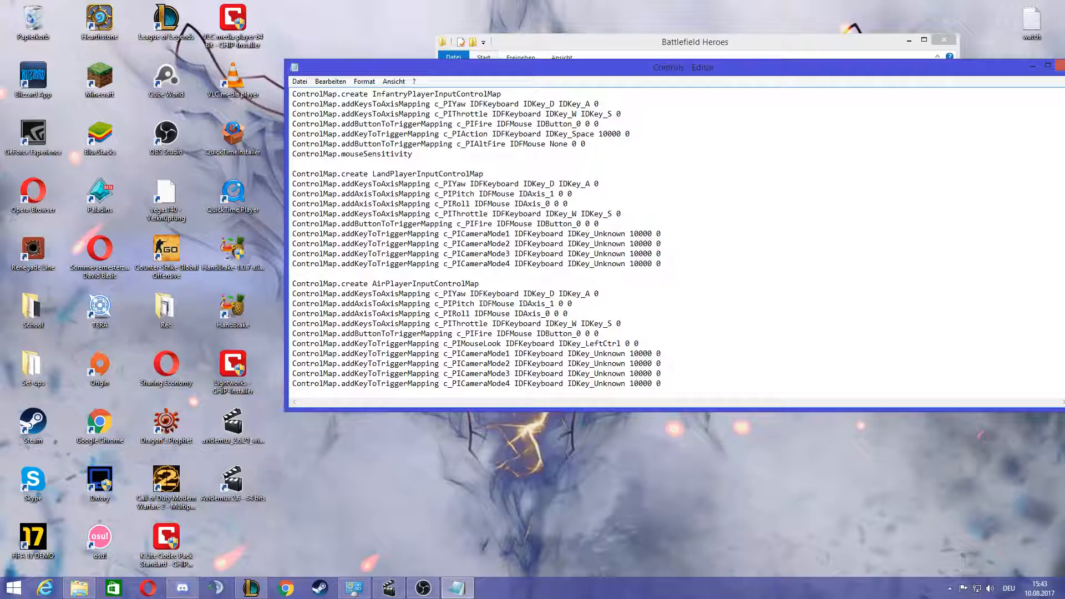
# Type and erase trial values (1.4567, 42, 567894) after mouseSensitivity, leaving no value
pyautogui.write('1.4')
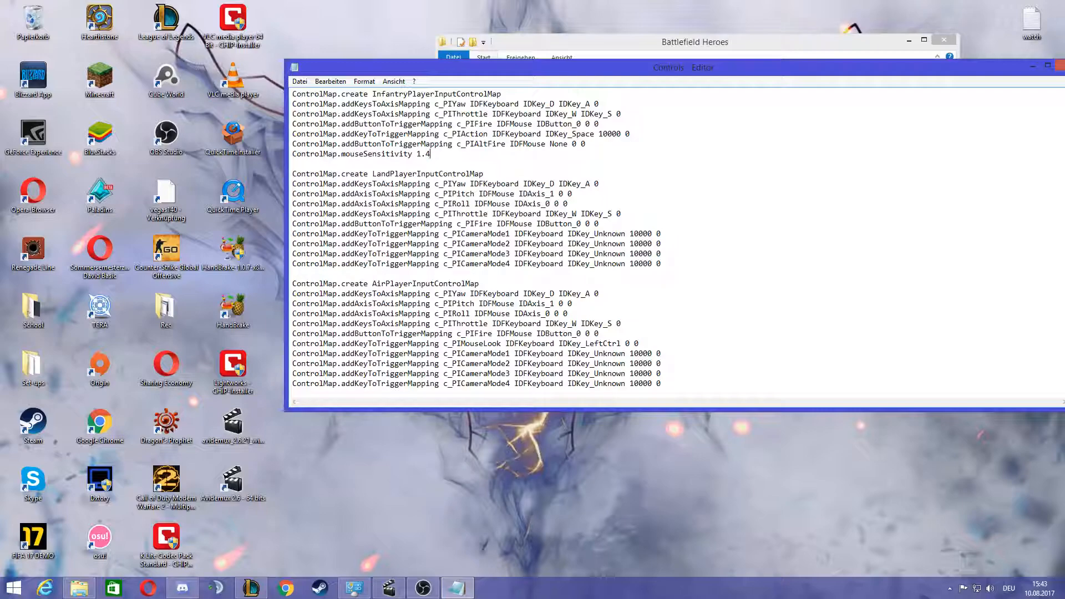
pyautogui.write('567')
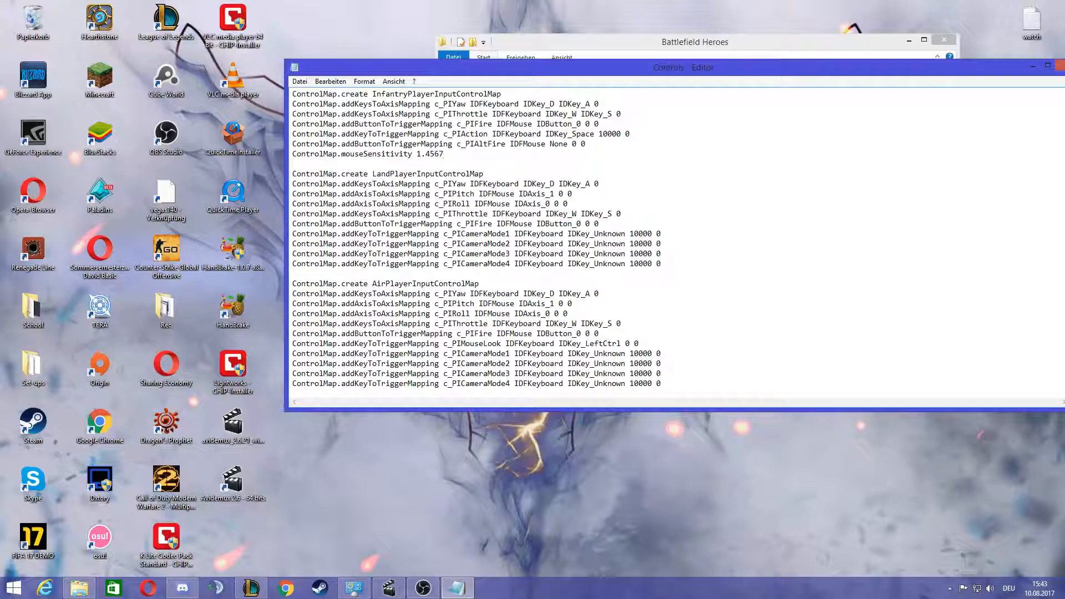
pyautogui.press('BackSpace')
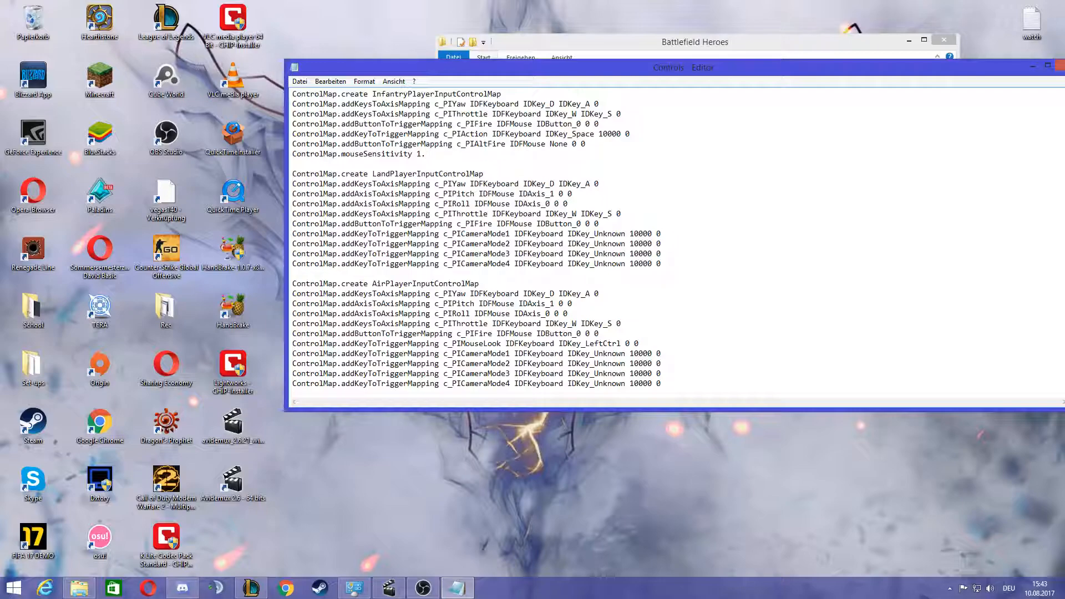
pyautogui.write('42')
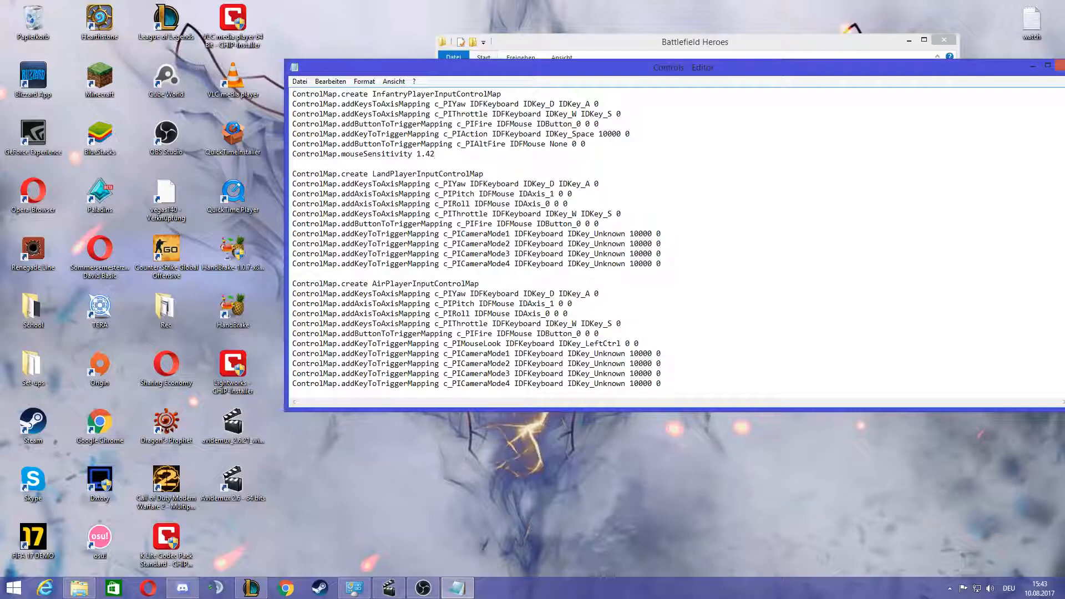
pyautogui.press('Backspace')
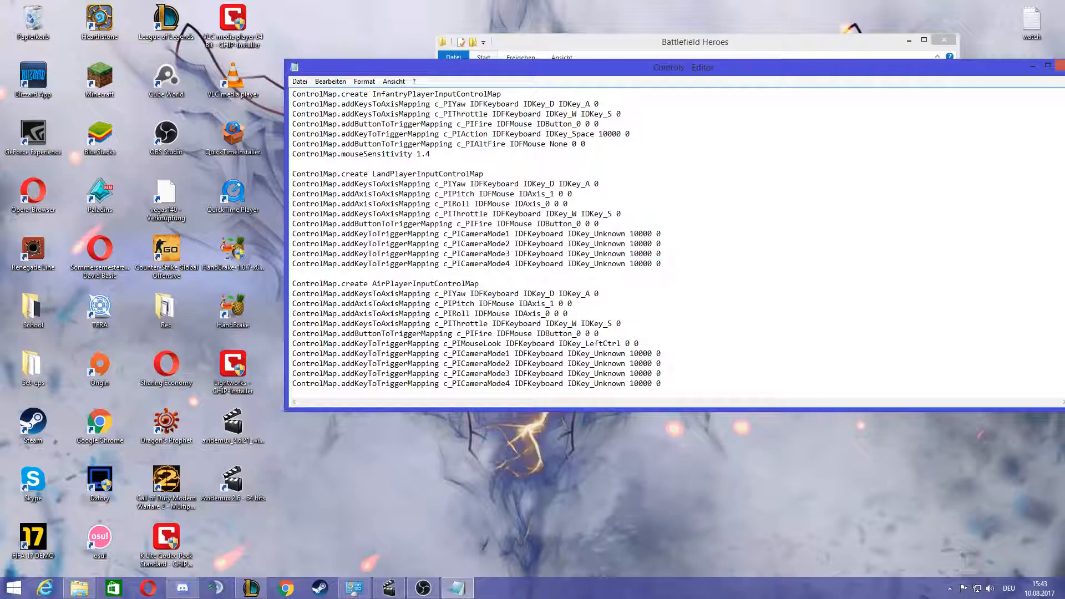
pyautogui.click(430, 154)
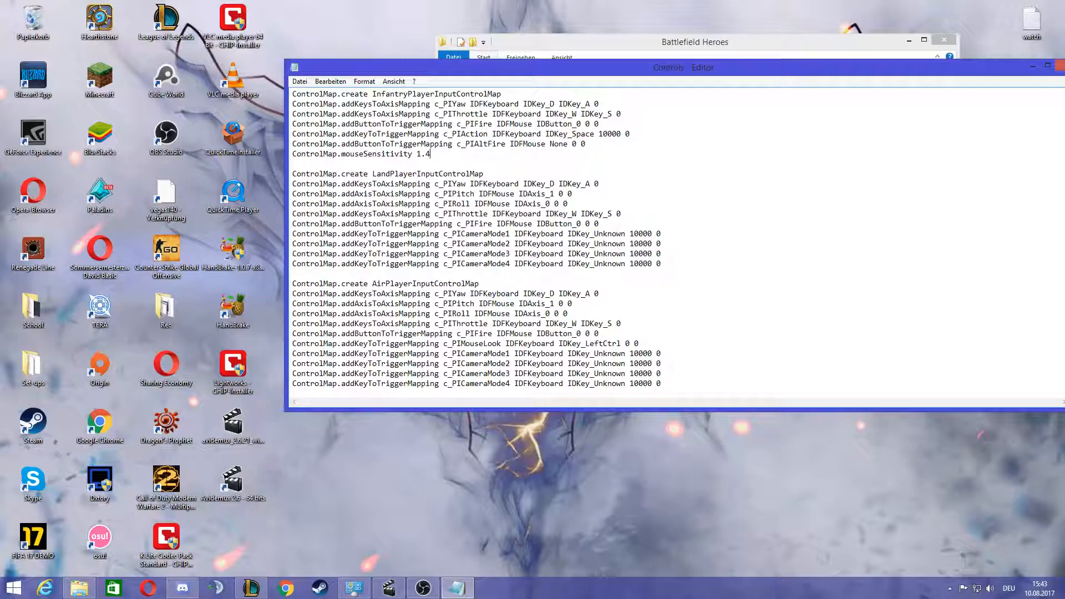
pyautogui.write('567894')
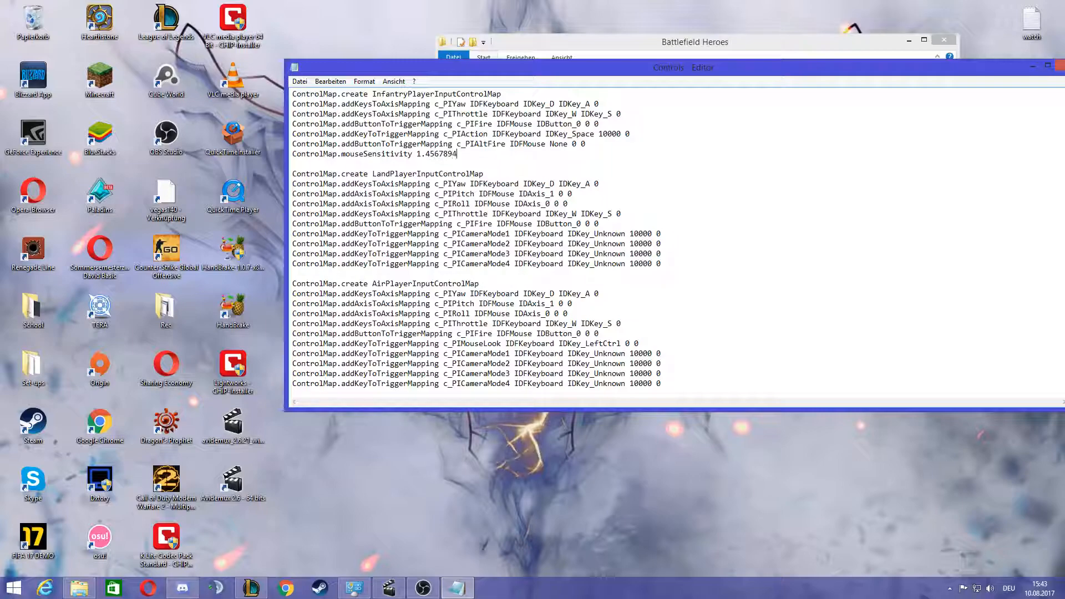
pyautogui.press('BackSpace')
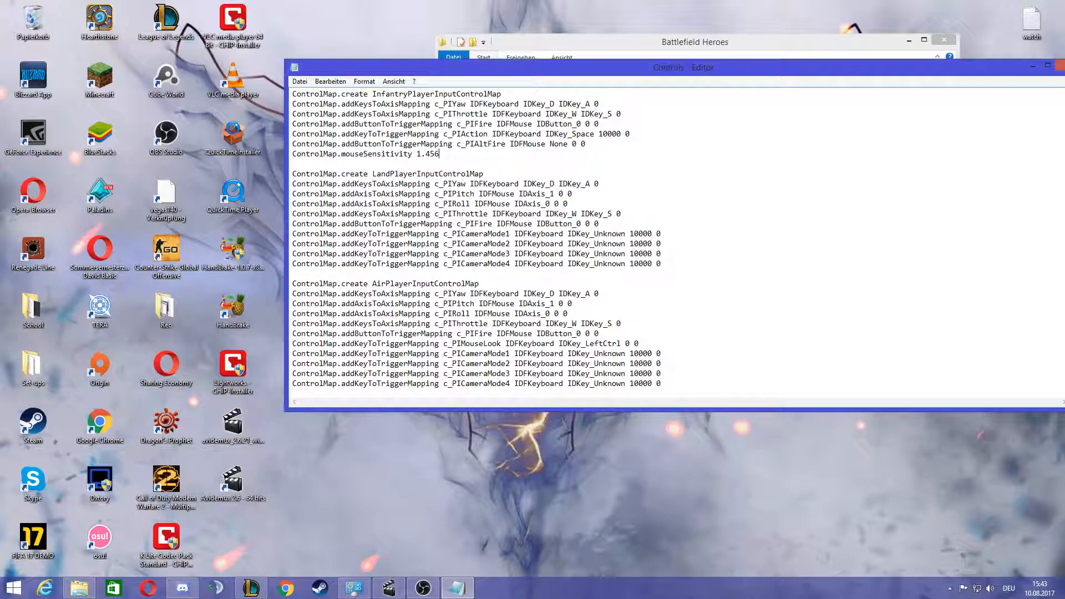
pyautogui.press('Backspace')
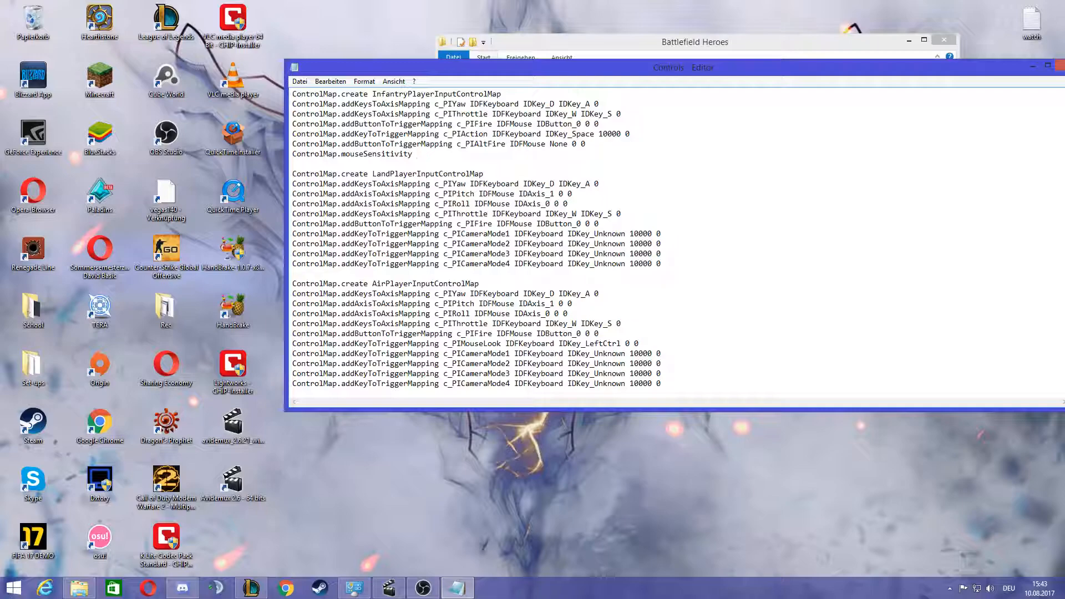
# Enter 0.55654316816314635168716187 as the ControlMap.mouseSensitivity value
pyautogui.click(417, 154)
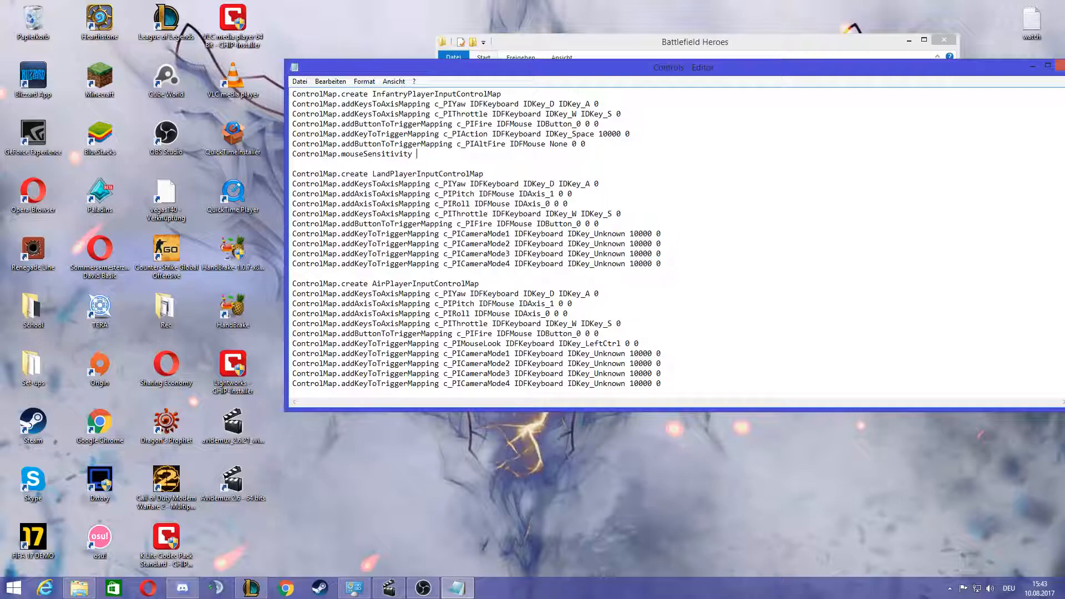
pyautogui.write('0.')
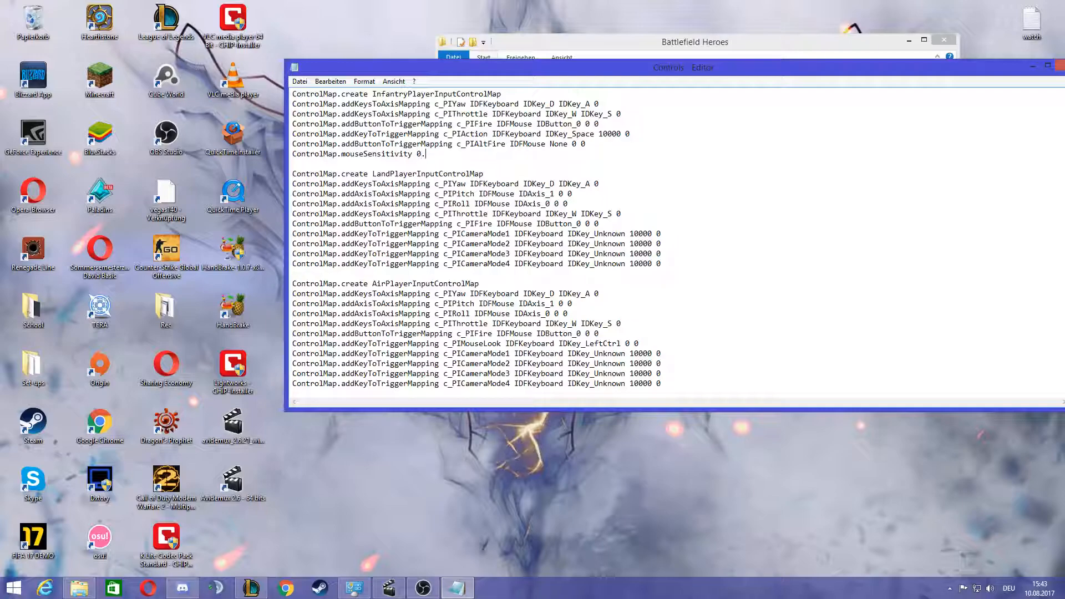
pyautogui.write('556543168')
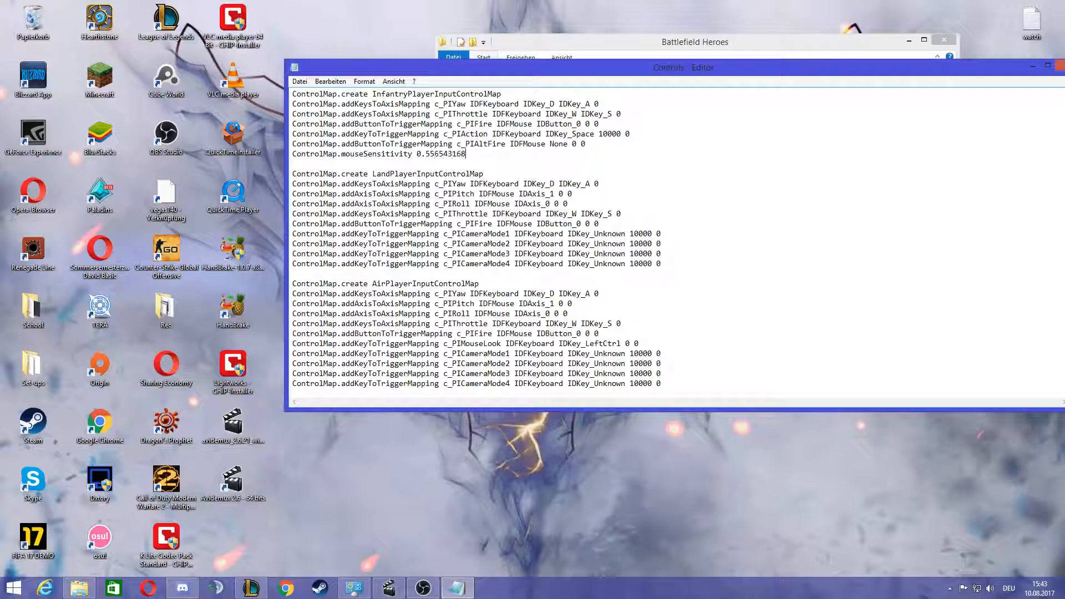
pyautogui.click(299, 81)
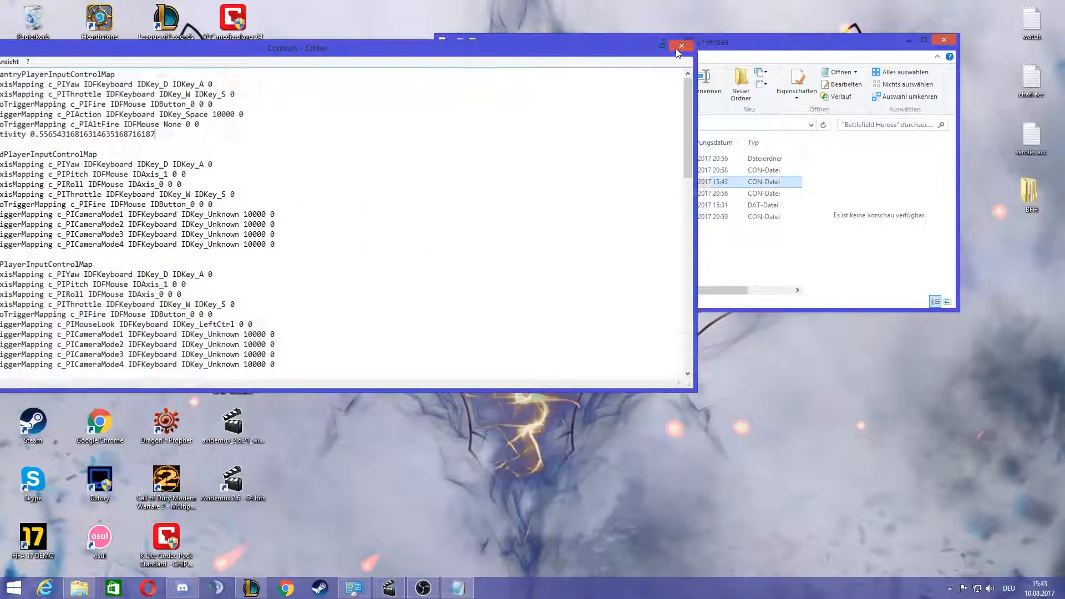
# Close Notepad and view the Controls file's Eigenschaften (Properties) dialog
pyautogui.click(680, 45)
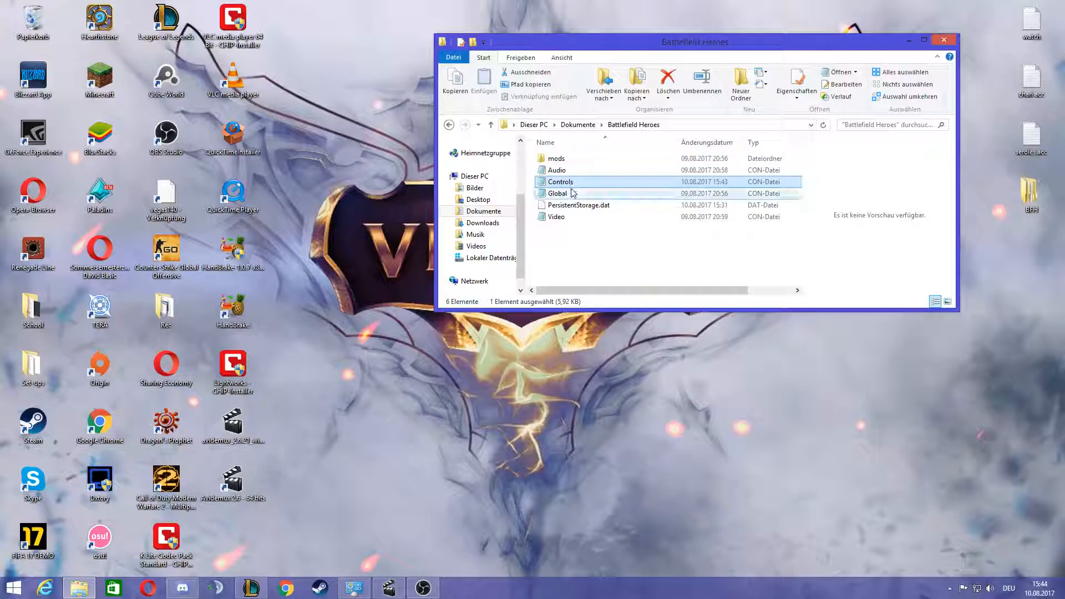
pyautogui.rightClick(559, 181)
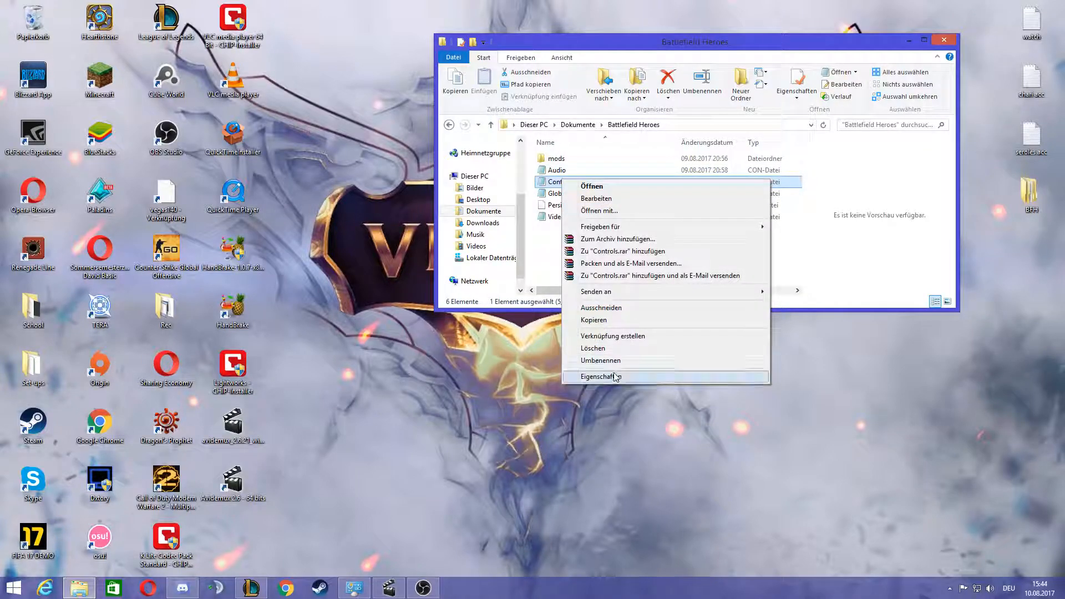
pyautogui.click(599, 376)
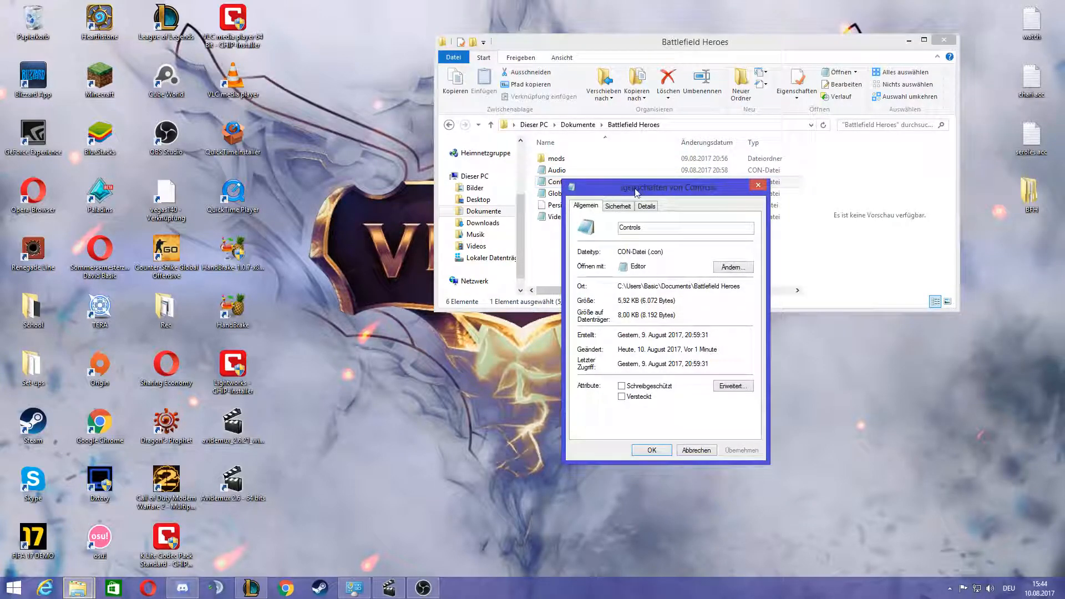
pyautogui.moveTo(665, 187); pyautogui.dragTo(351, 54)
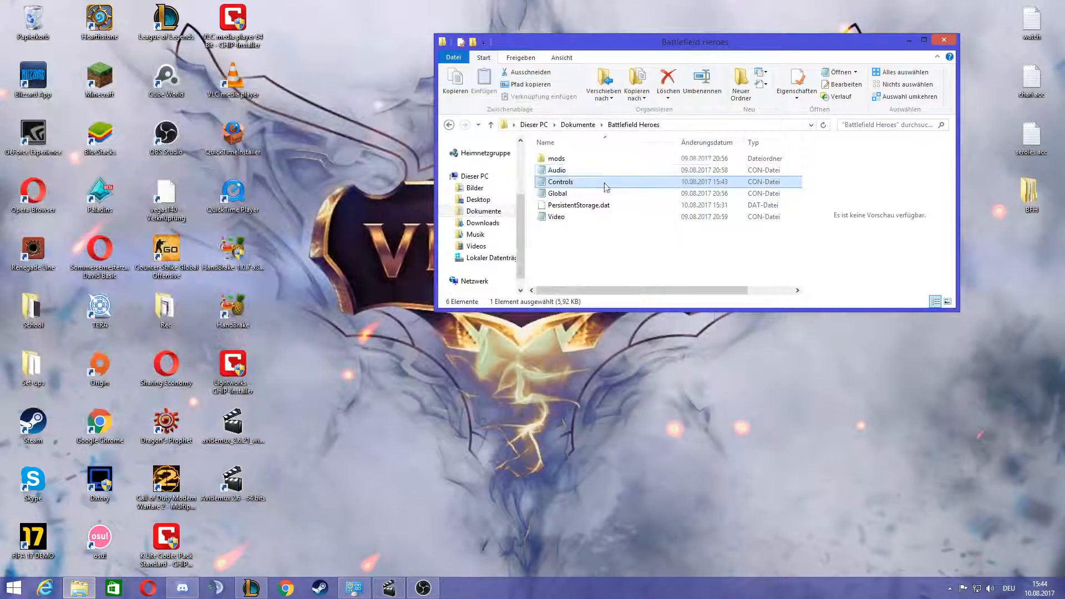
# Reopen Controls in Notepad to confirm the mouseSensitivity 0.55654316816314635168716187 line remains
pyautogui.doubleClick(560, 181)
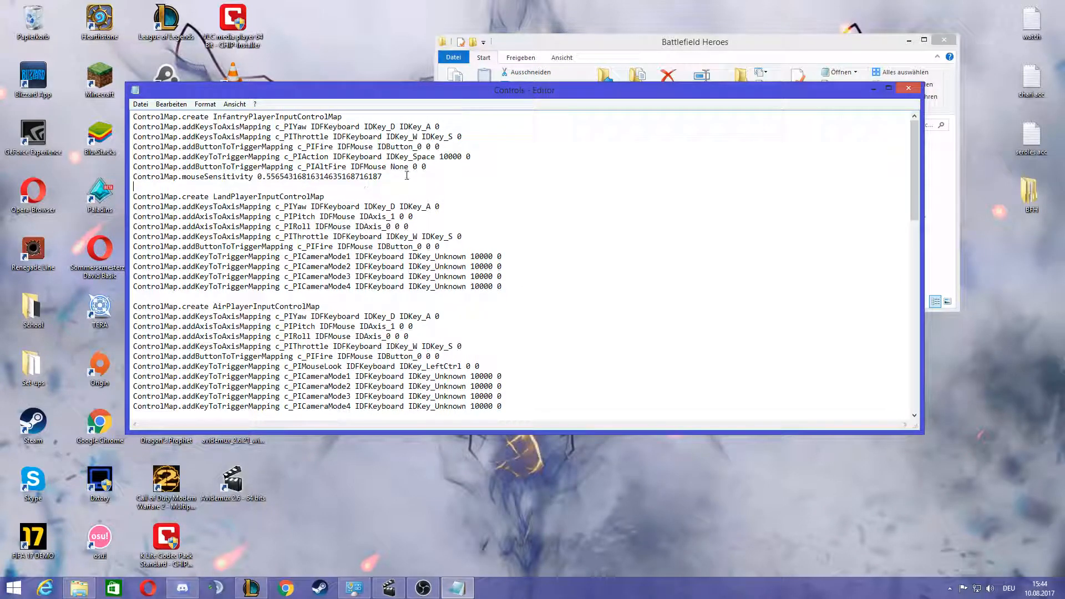
pyautogui.moveTo(133, 167); pyautogui.dragTo(382, 176)
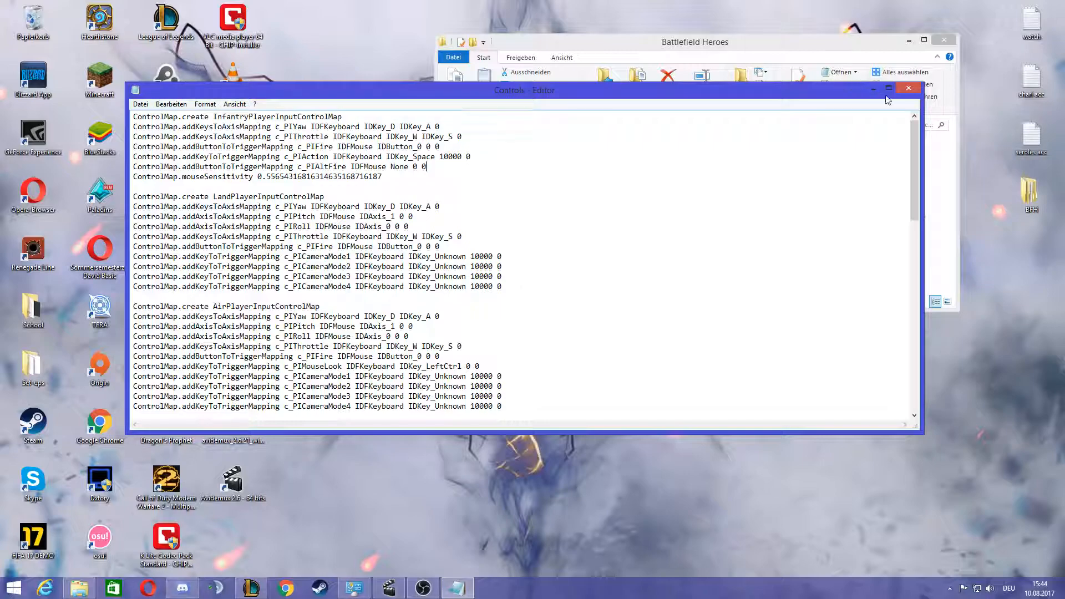
# Tick Schreibgeschützt in the Controls properties to make the file read-only
pyautogui.rightClick(558, 181)
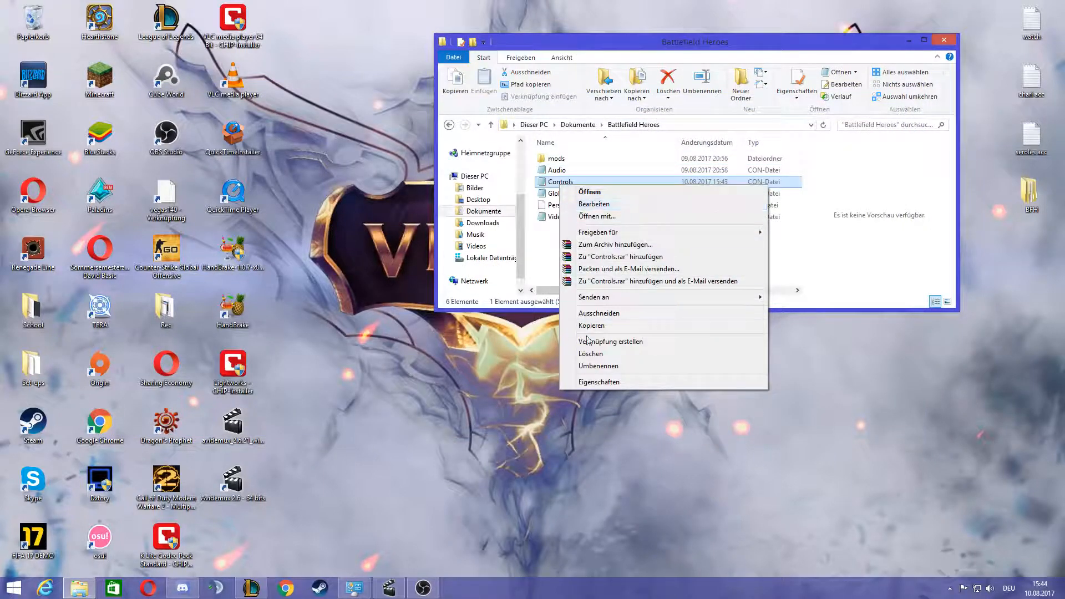
pyautogui.click(599, 381)
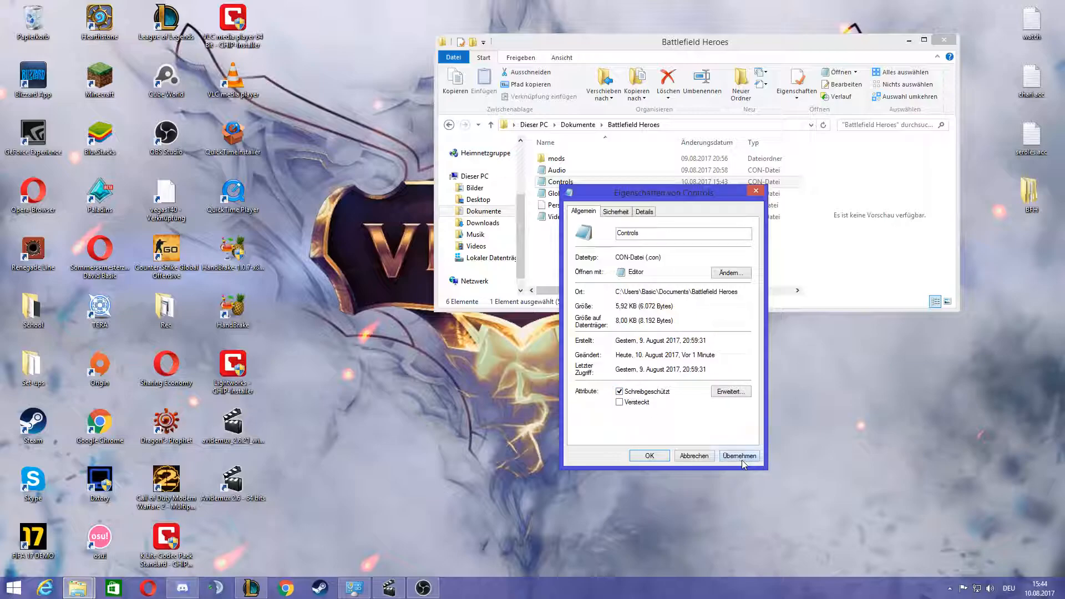
pyautogui.click(648, 454)
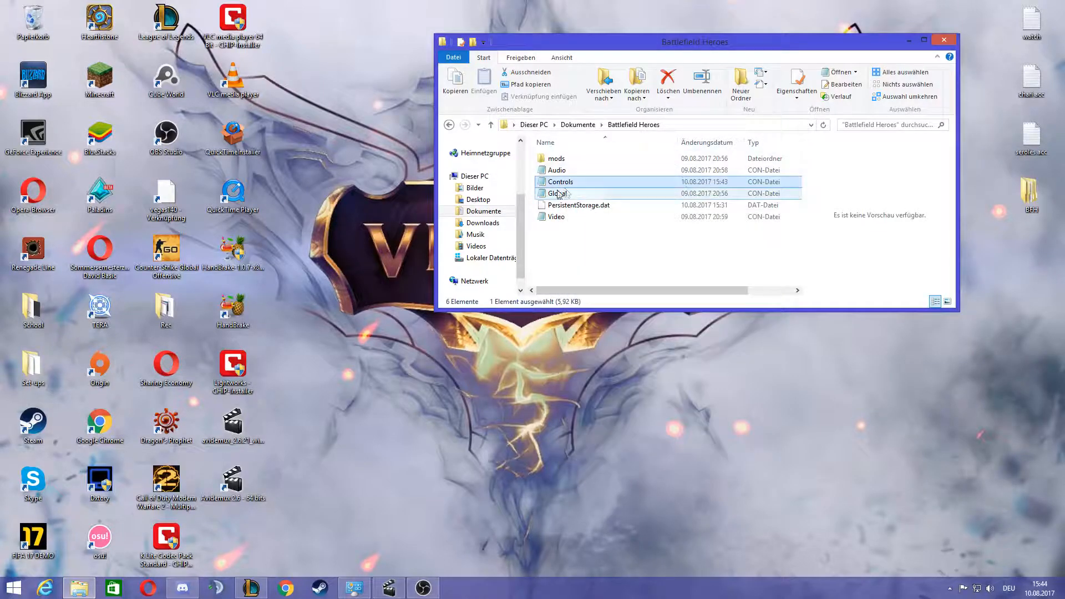
# Reopen Controls in Notepad, close it, and bring up its properties again
pyautogui.doubleClick(559, 181)
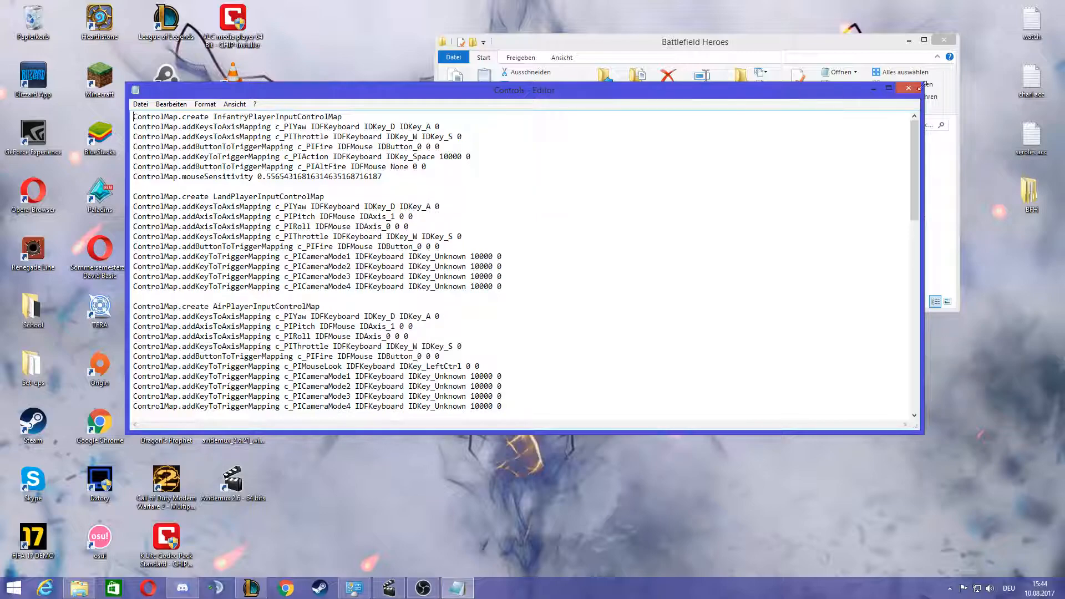
pyautogui.rightClick(557, 182)
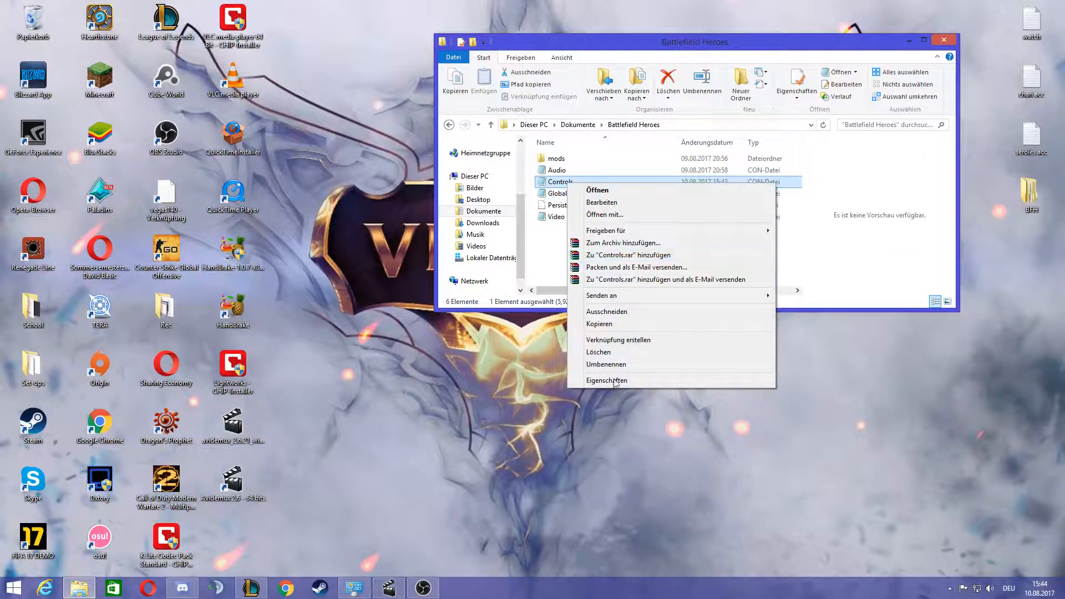
pyautogui.click(606, 380)
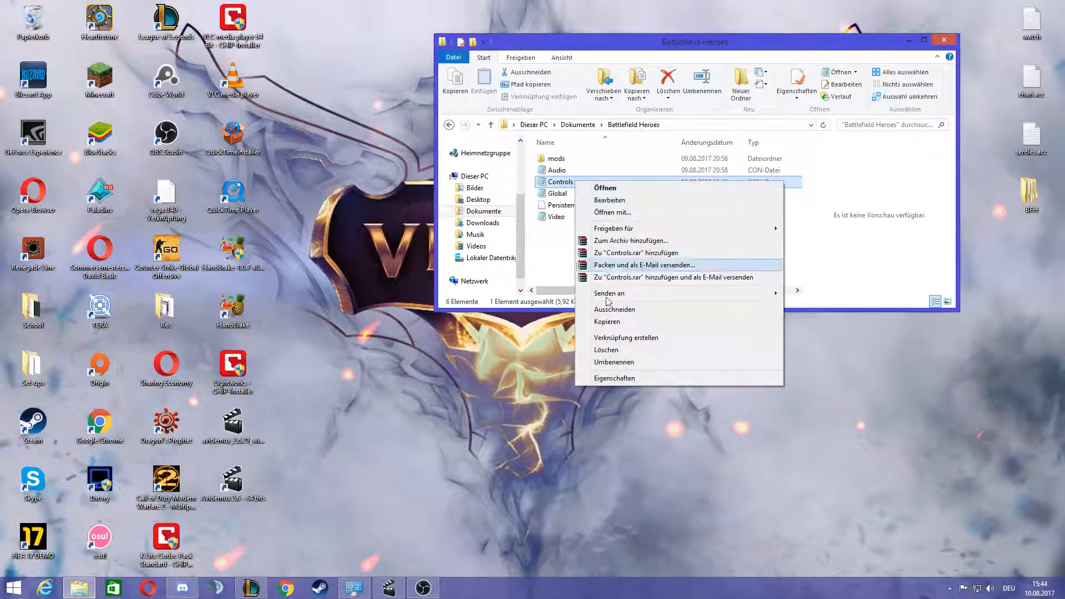
pyautogui.click(613, 378)
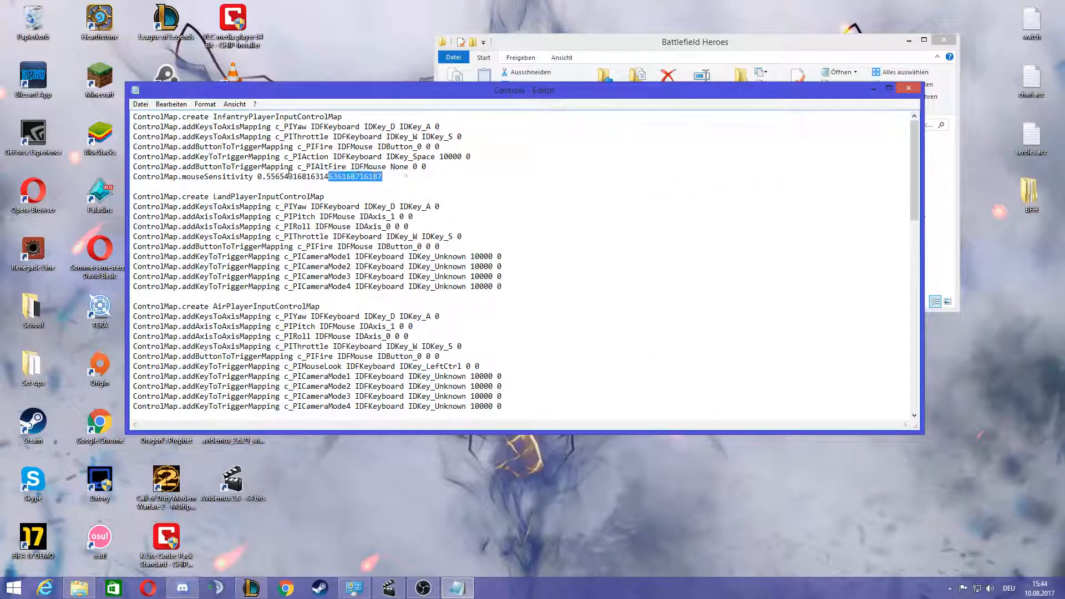
pyautogui.click(908, 88)
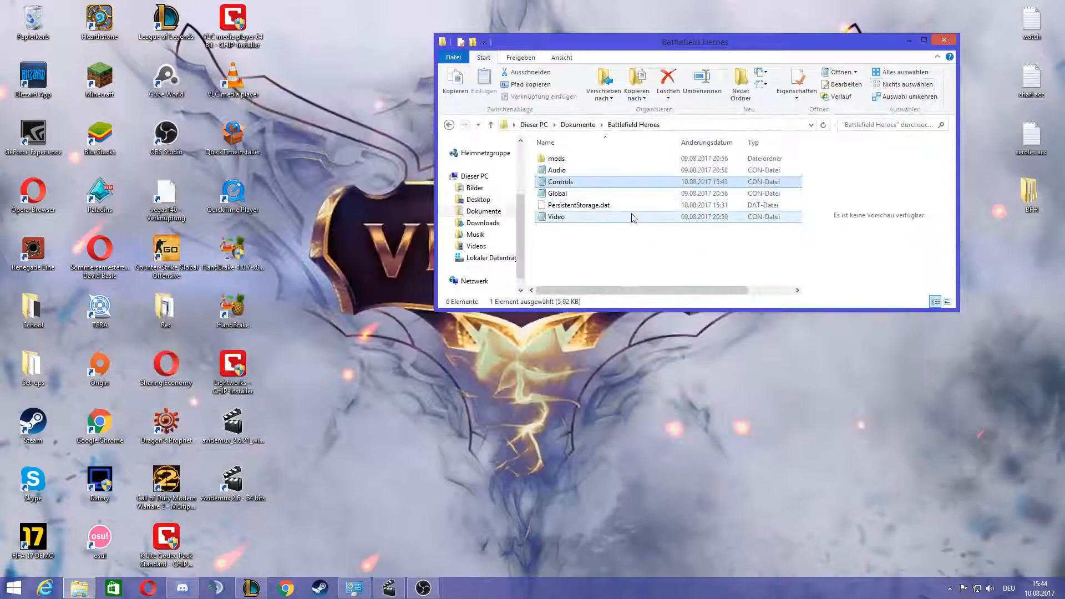
pyautogui.click(795, 77)
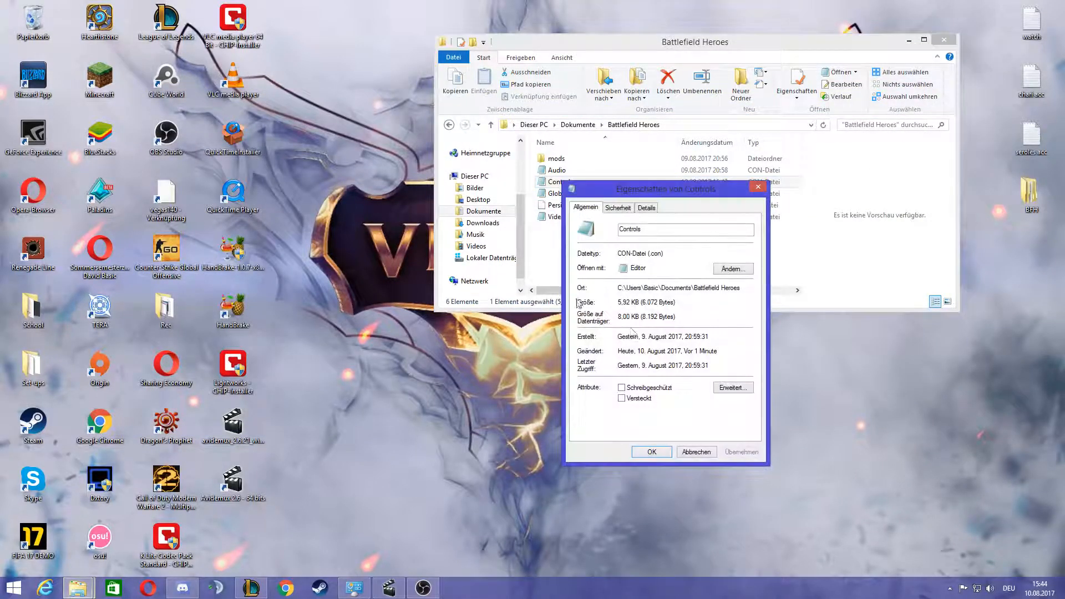